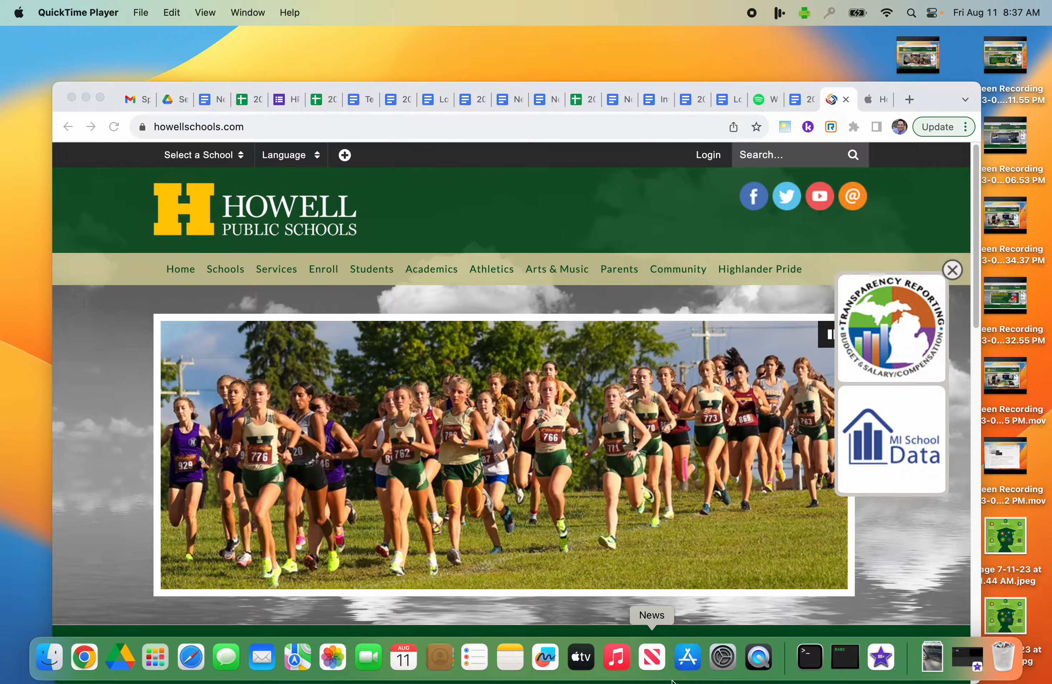
pyautogui.moveTo(722, 658)
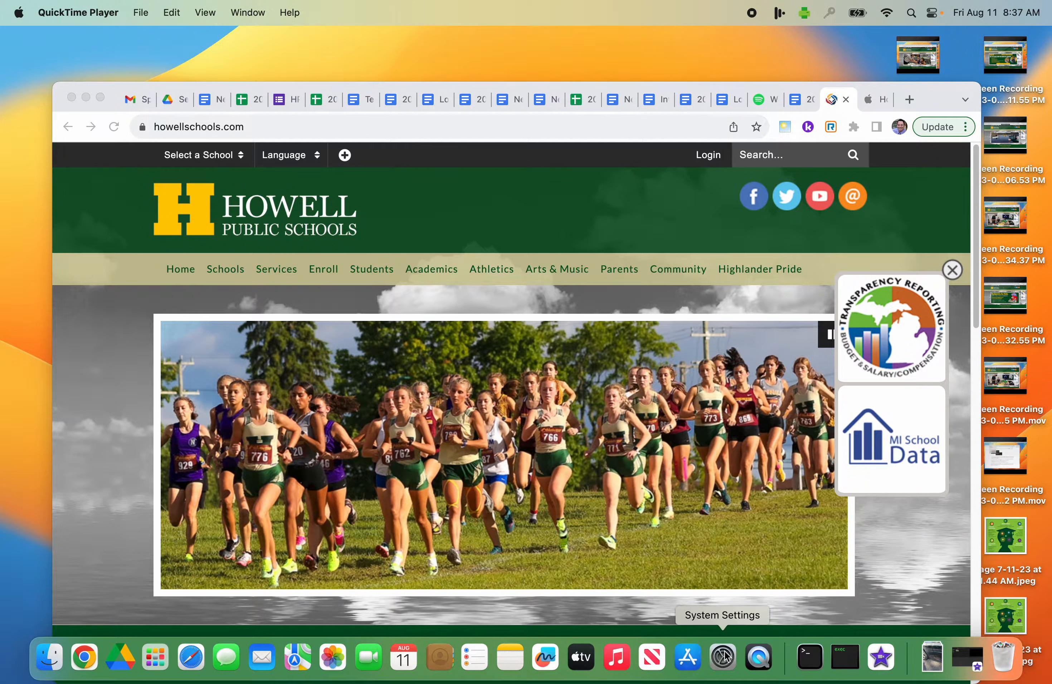
# Launch System Settings from the Dock and scroll the sidebar toward Displays.
pyautogui.click(722, 657)
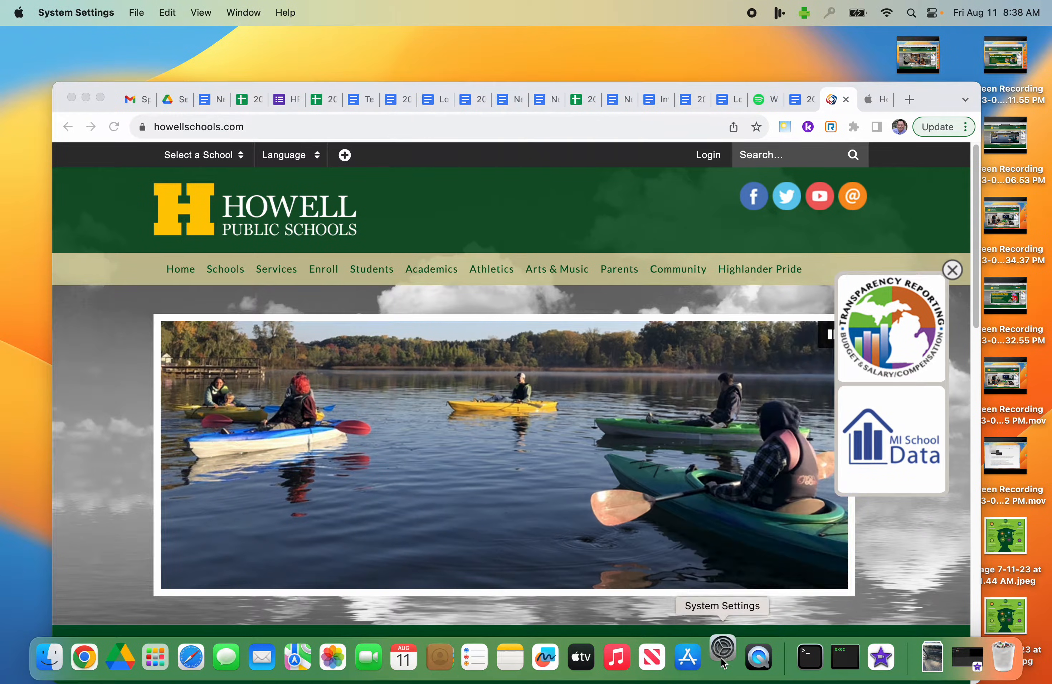
pyautogui.click(723, 657)
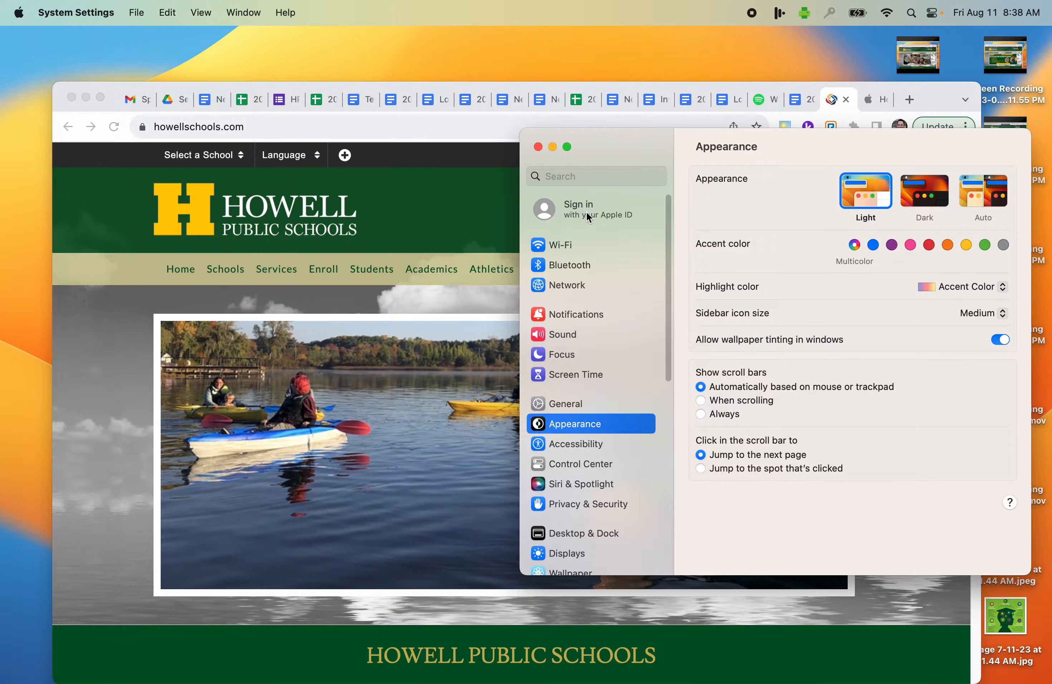
pyautogui.scroll(-3)
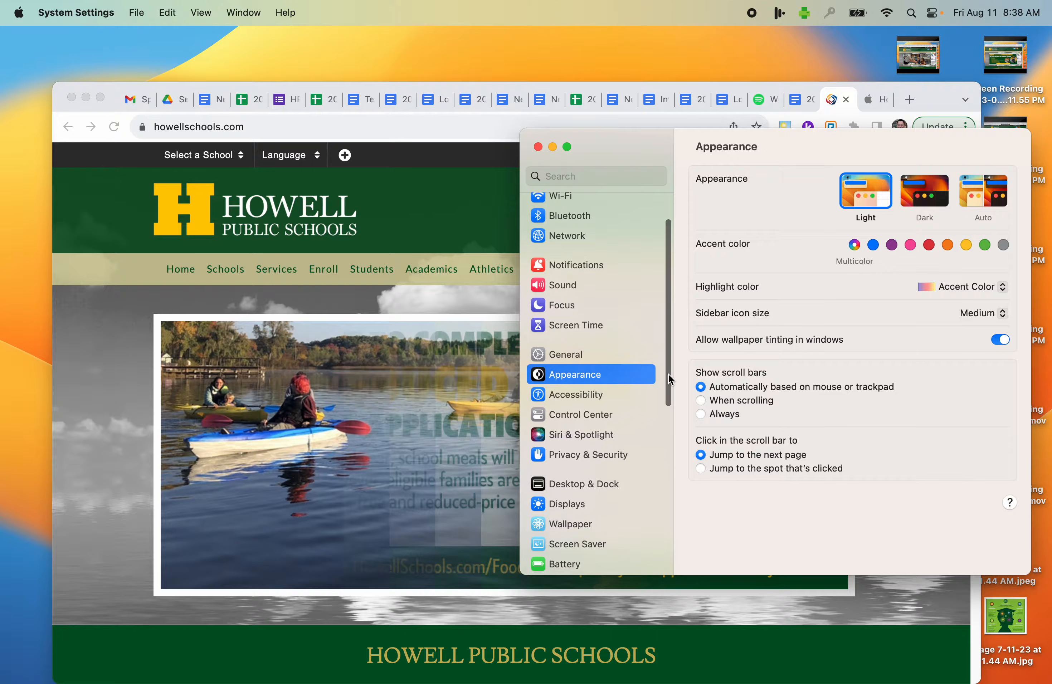
pyautogui.scroll(-3)
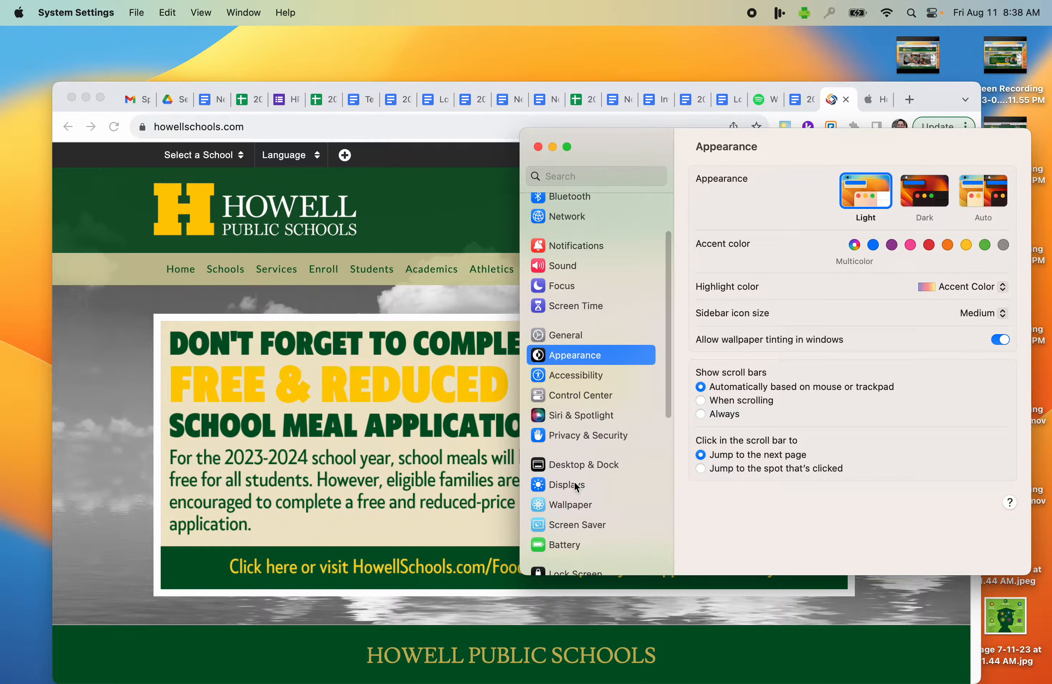
# Go to Displays and bring up the Arrange Displays sheet for both monitors.
pyautogui.click(567, 485)
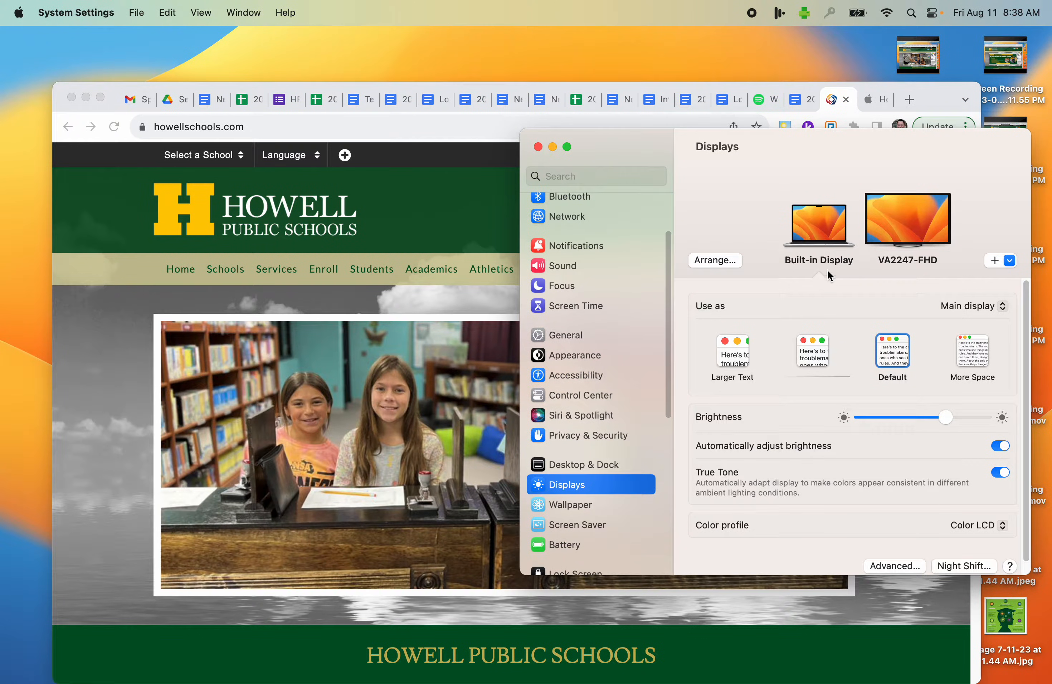
pyautogui.moveTo(842, 241)
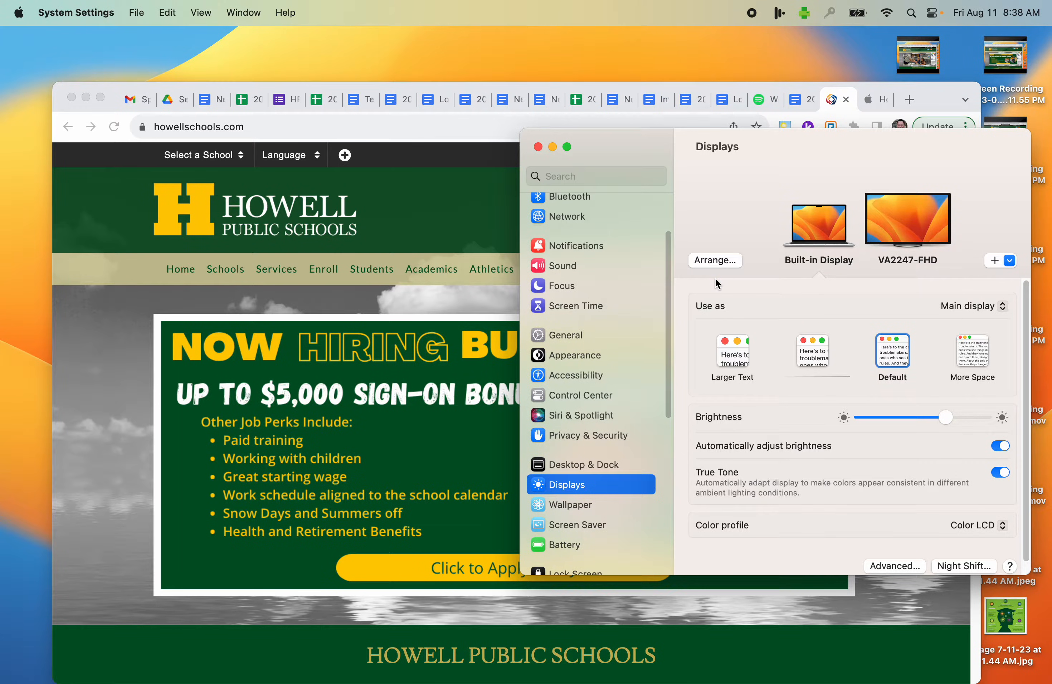
pyautogui.click(714, 261)
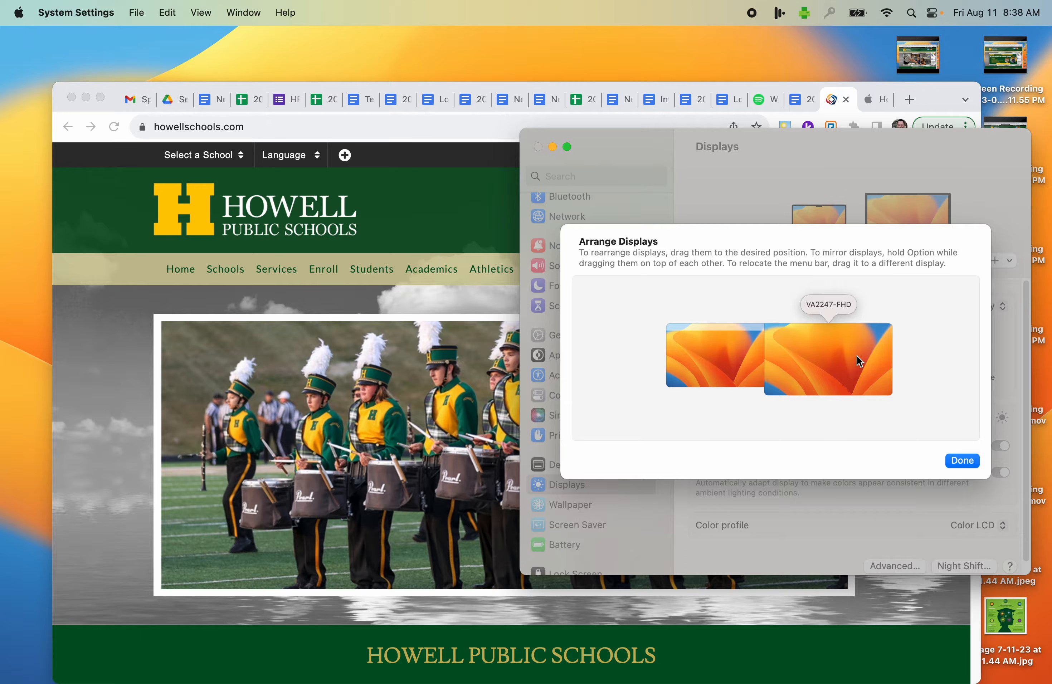
pyautogui.moveTo(721, 346)
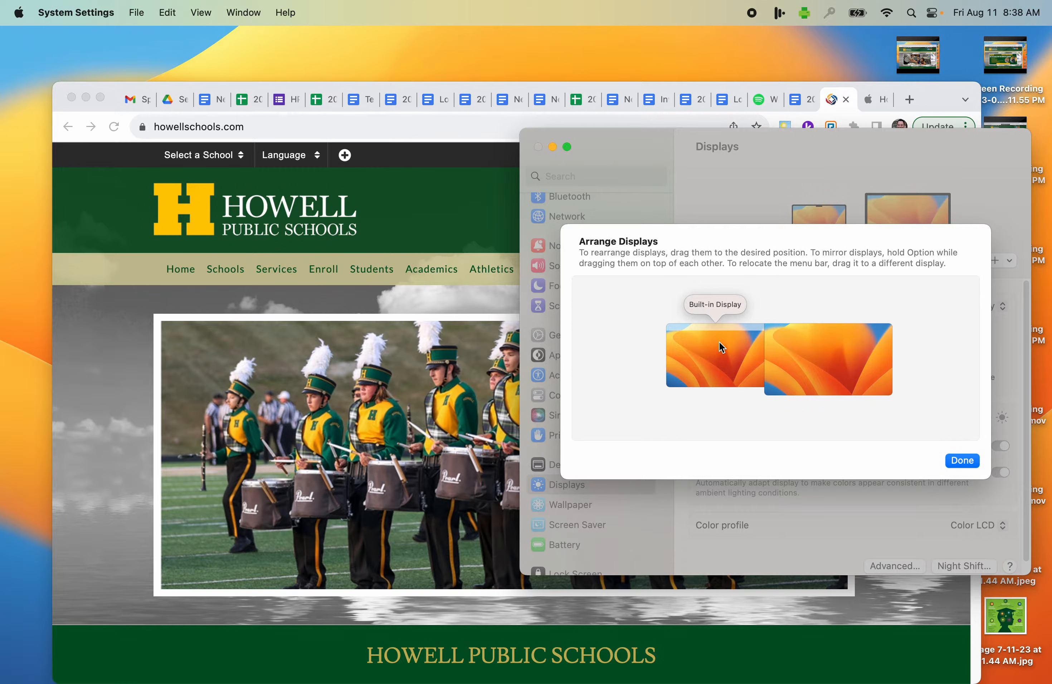
pyautogui.moveTo(839, 361)
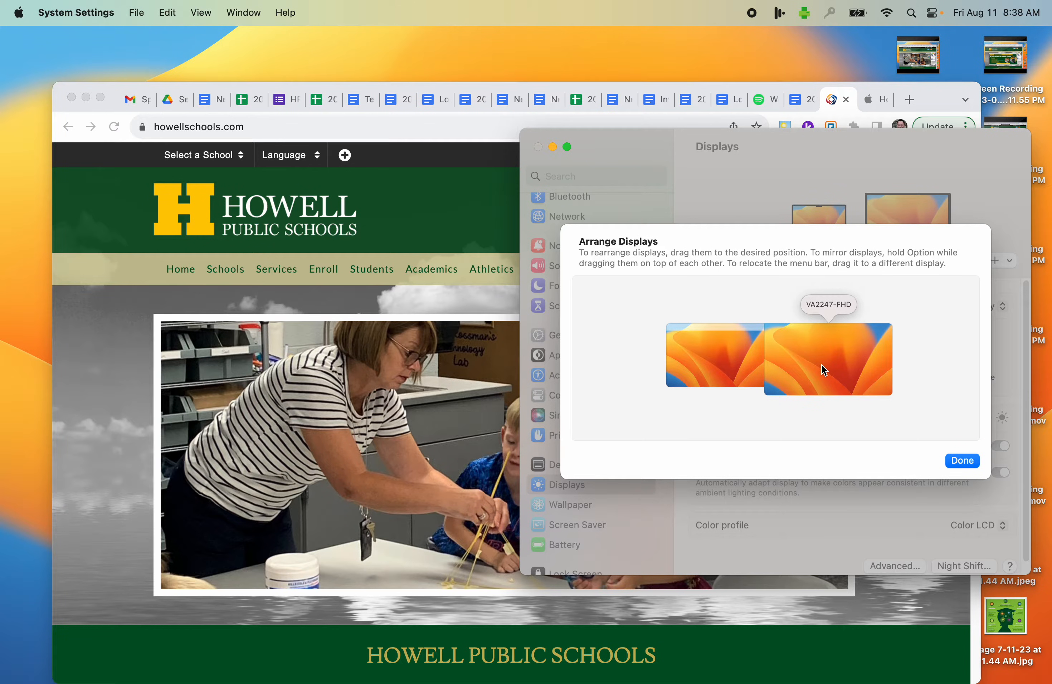
# Set VA2247-FHD to Mirror Built-in Display and confirm with Done.
pyautogui.click(828, 358)
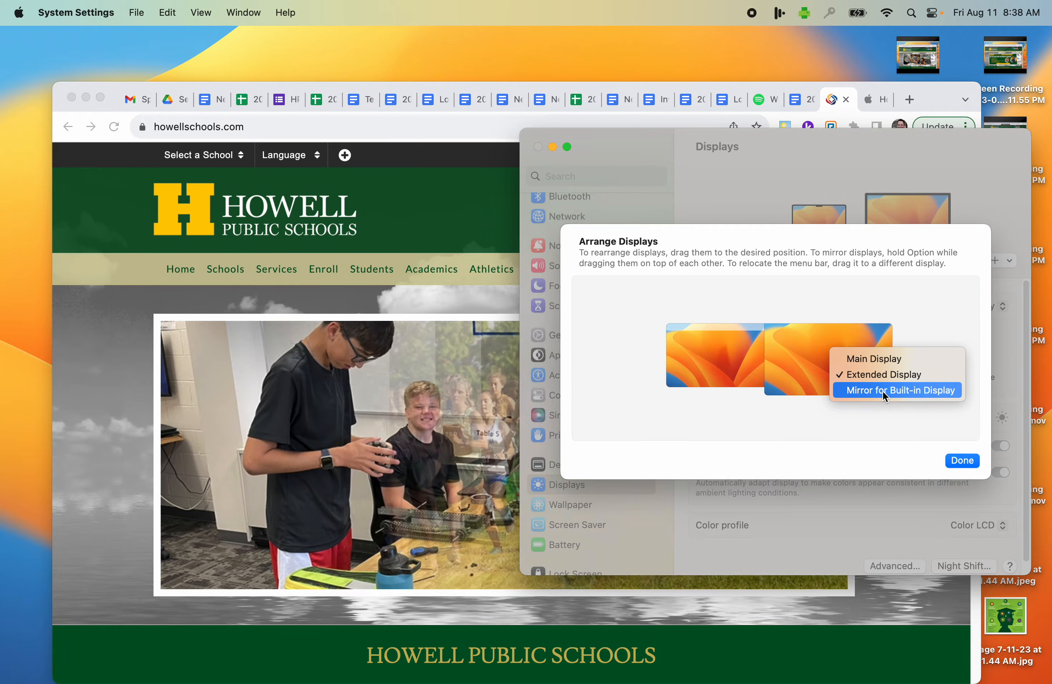
pyautogui.click(898, 390)
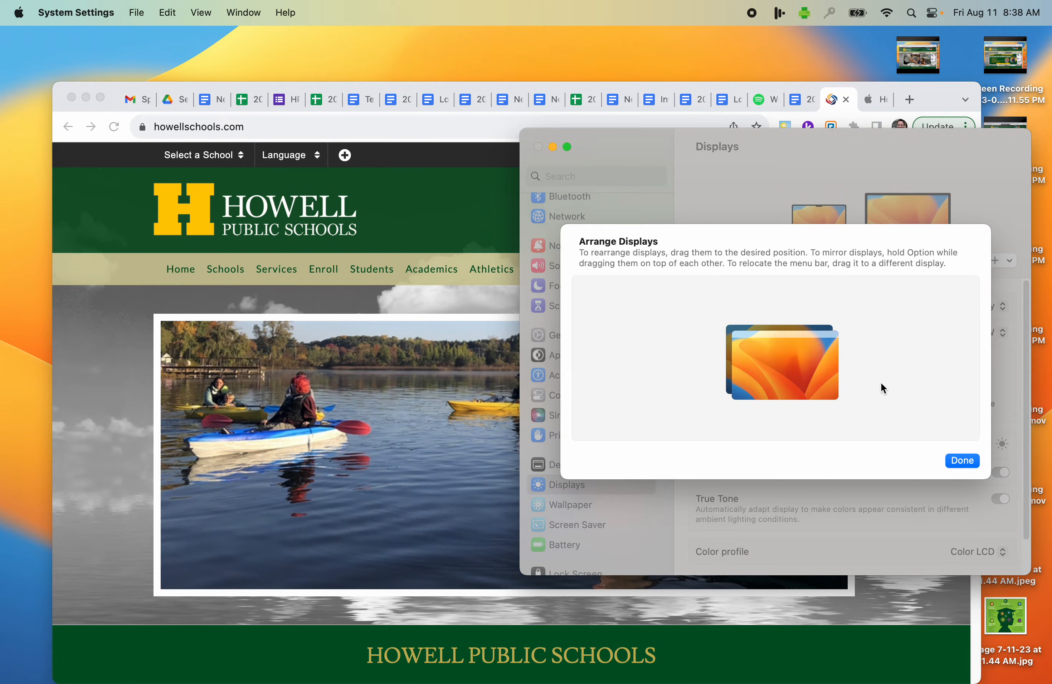
pyautogui.click(960, 461)
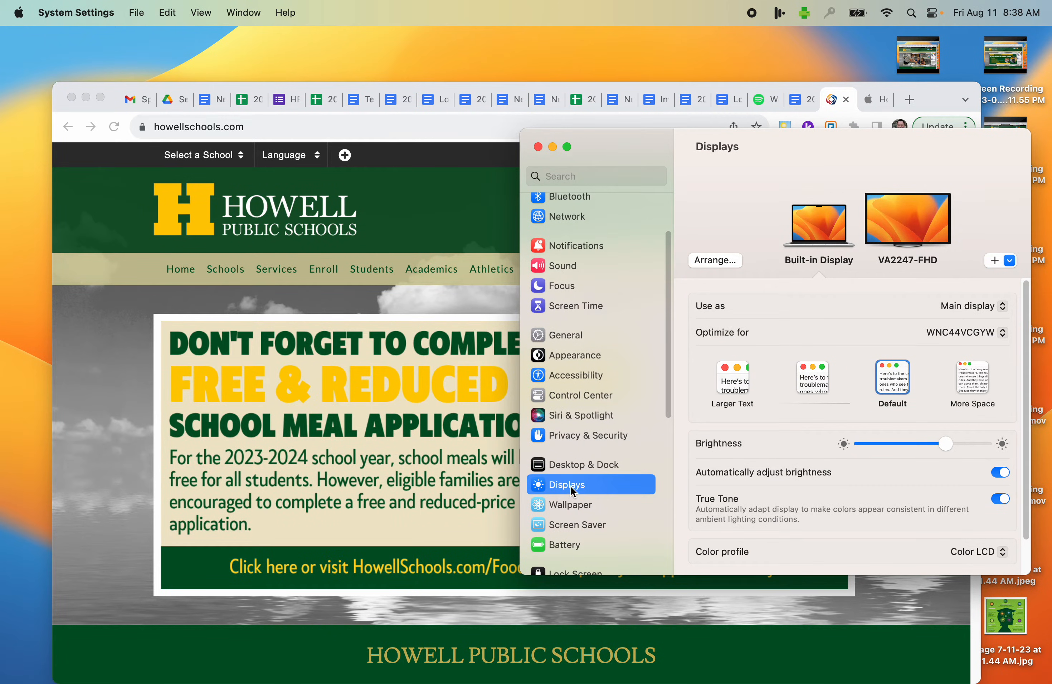
pyautogui.moveTo(731, 265)
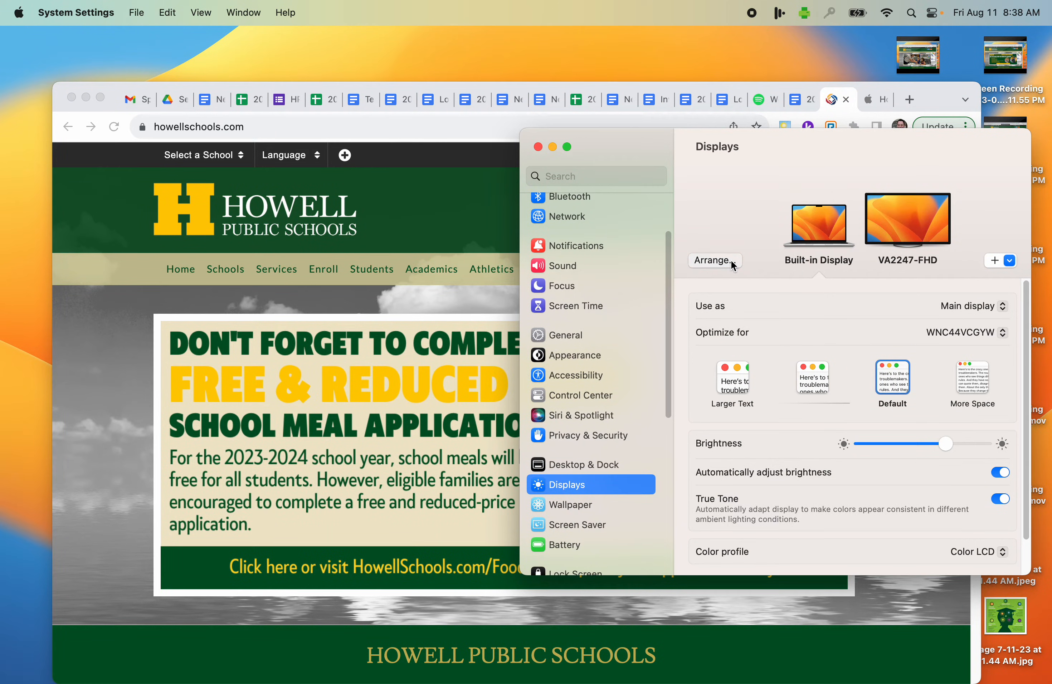
# Reopen Arrange Displays and show the mirrored display's menu with Stop Mirroring.
pyautogui.click(715, 260)
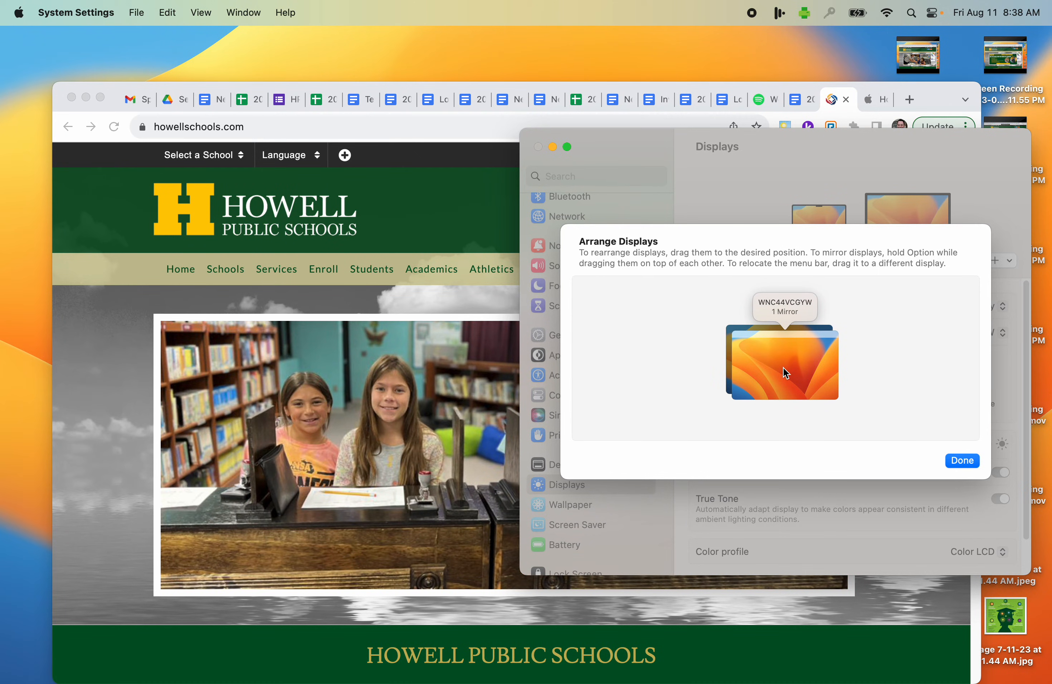
pyautogui.click(781, 362)
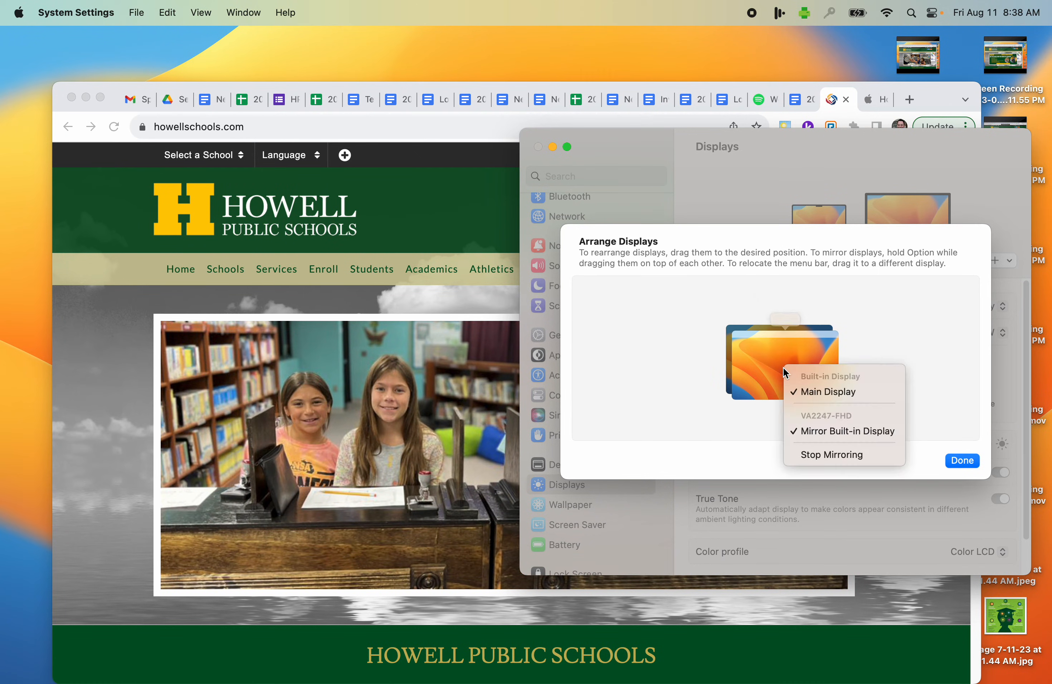